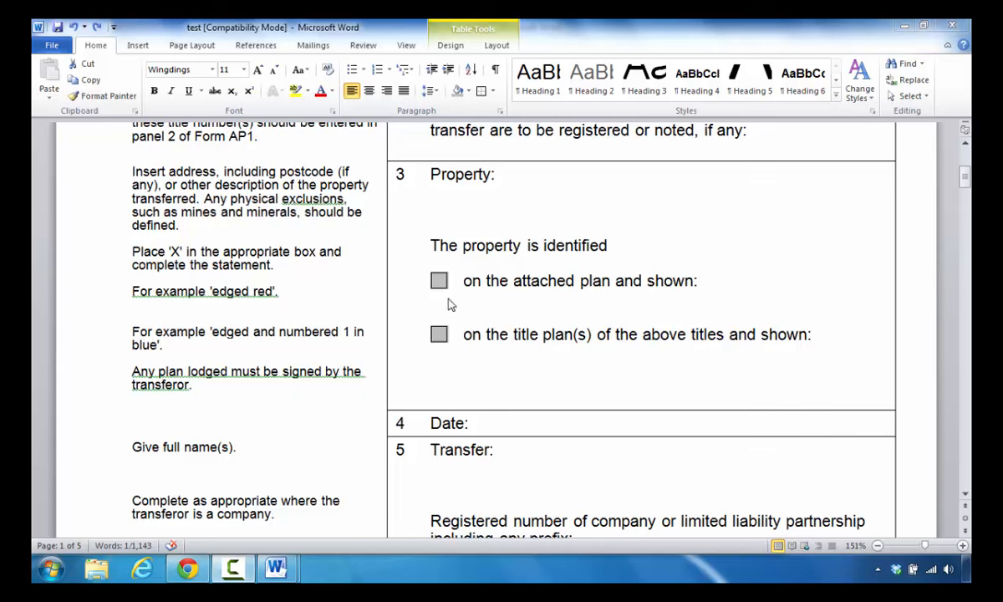
pyautogui.moveTo(451, 299)
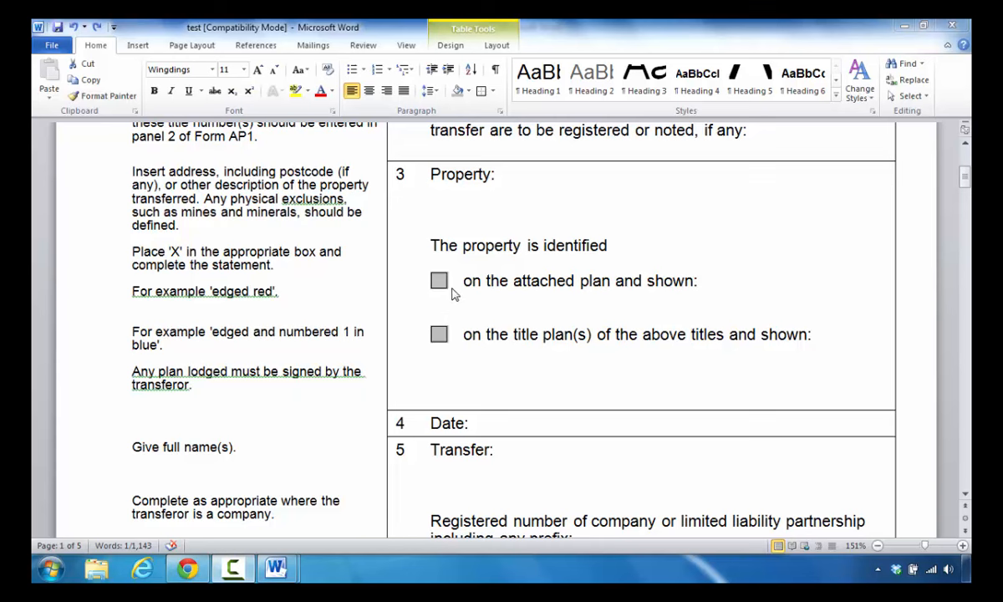
# Set the font of the checkbox beside 'on the attached plan and shown' to Wingdings
pyautogui.click(439, 280)
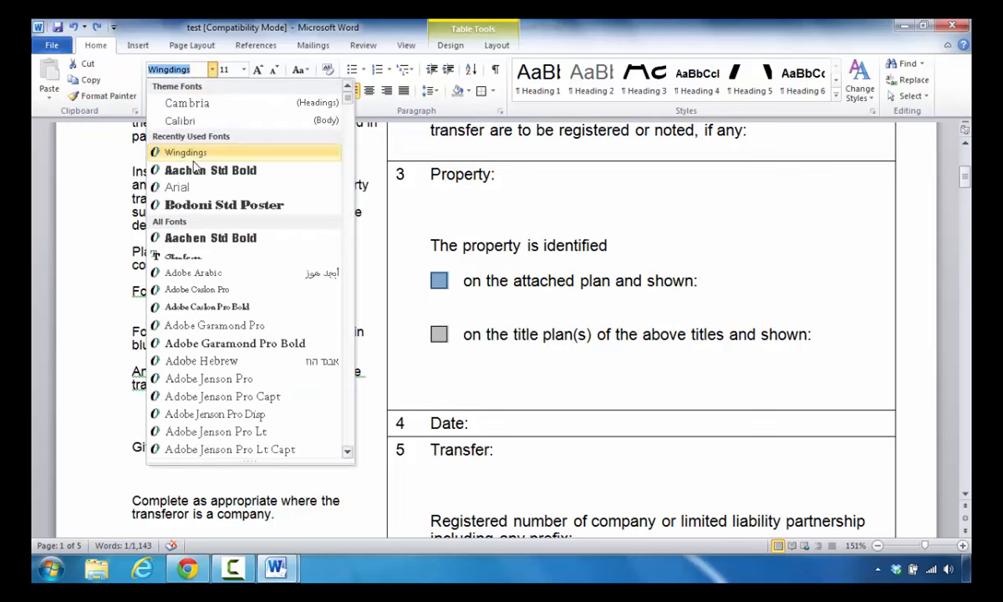
pyautogui.moveTo(194, 158)
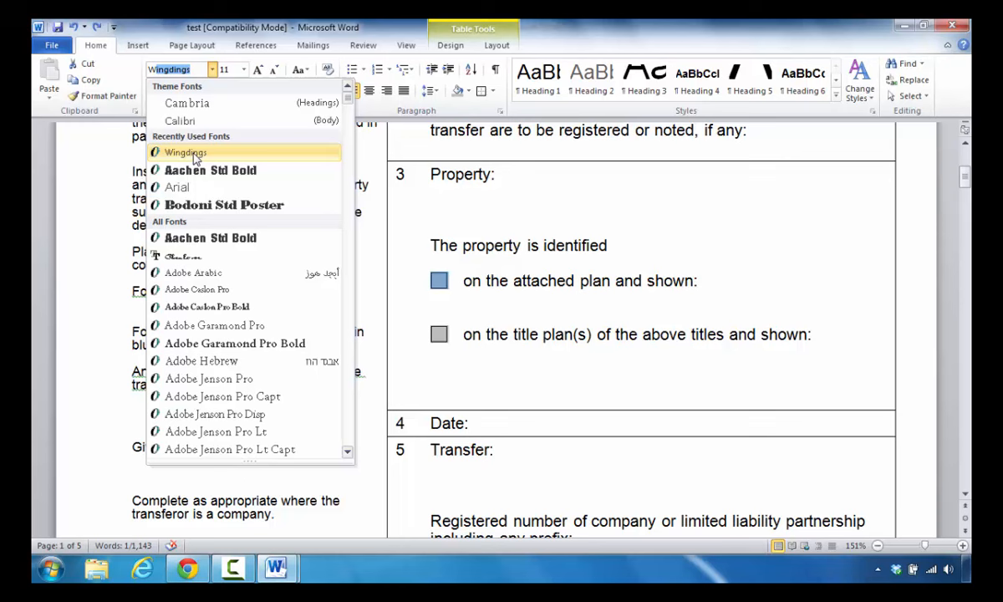
pyautogui.click(184, 152)
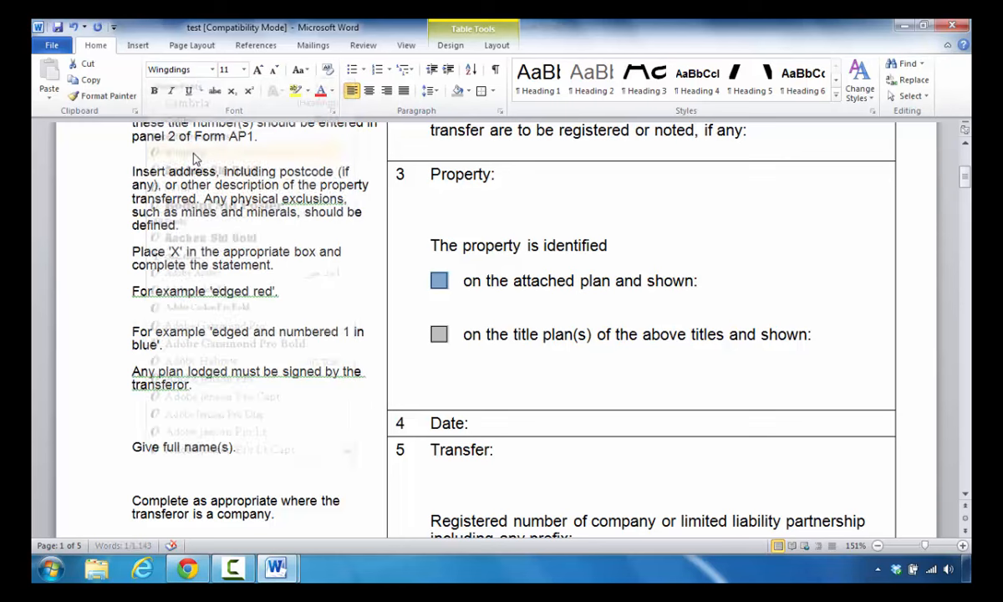
# Swap the form checkbox for the Wingdings X-in-box character
pyautogui.click(436, 293)
pyautogui.write('☒')
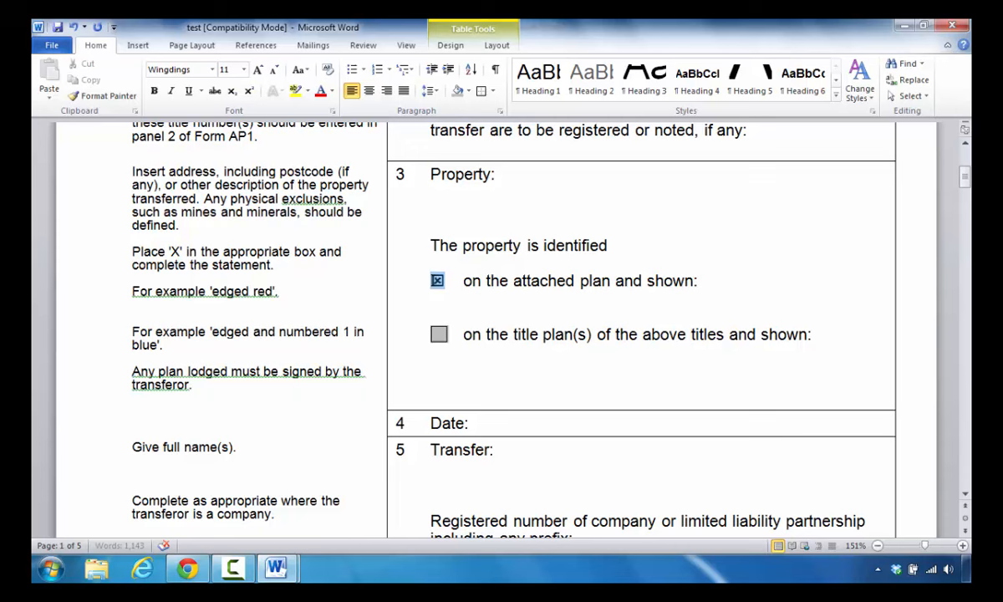
pyautogui.click(436, 281)
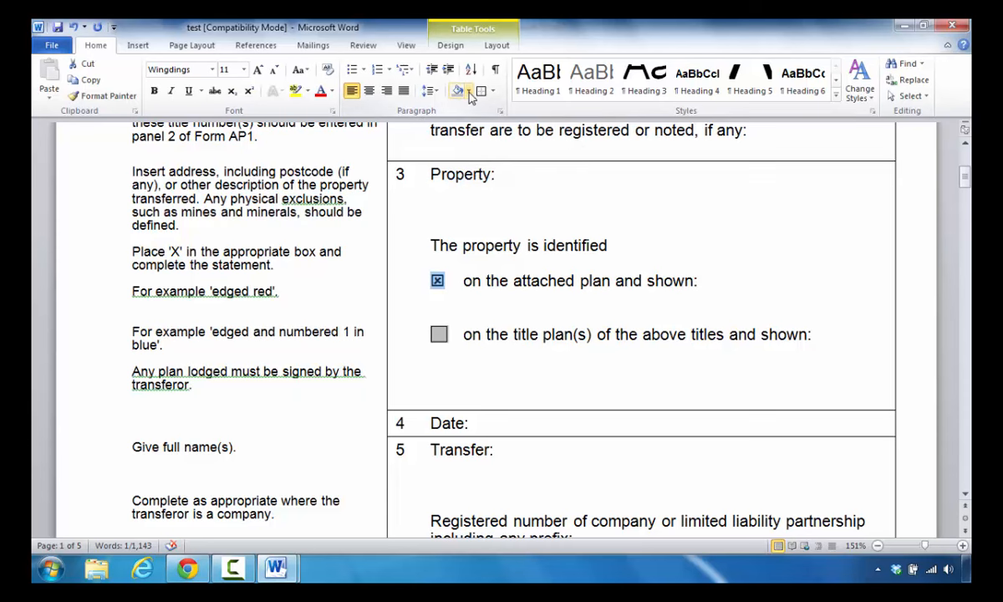
# Shade the X-box gray from the Shading dropdown, then deselect it
pyautogui.click(468, 91)
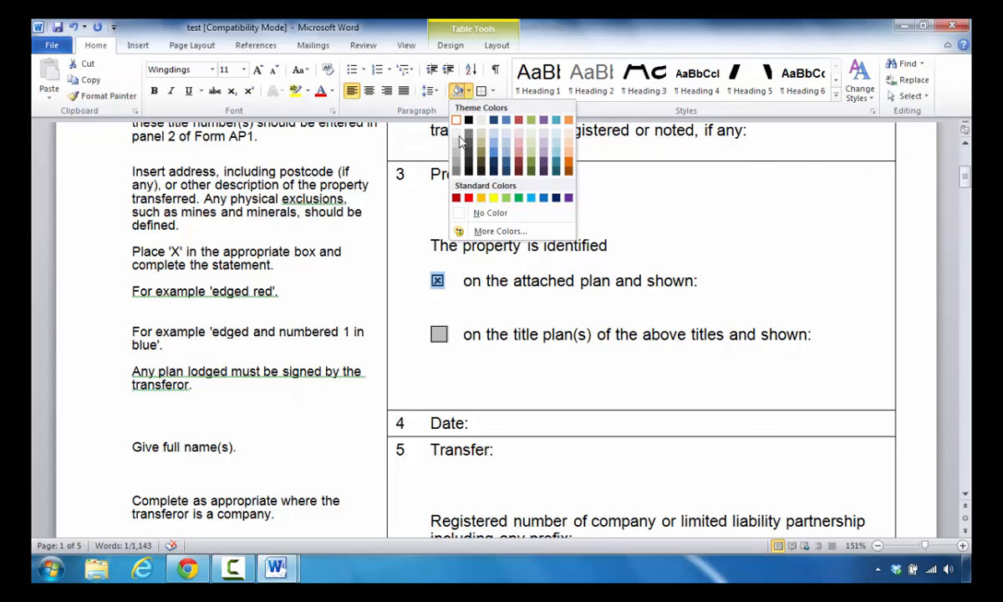
pyautogui.moveTo(458, 145)
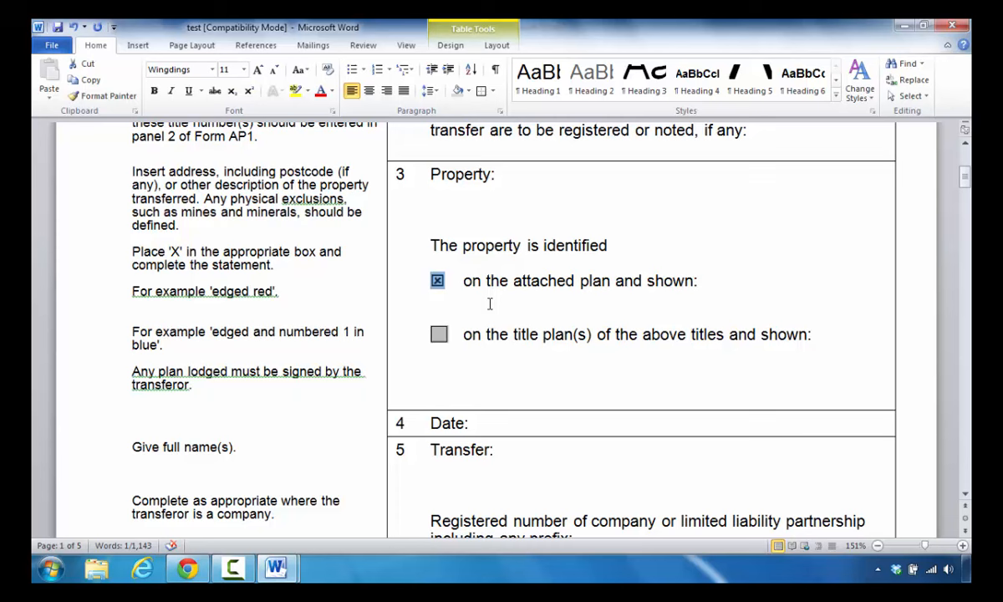
pyautogui.click(432, 298)
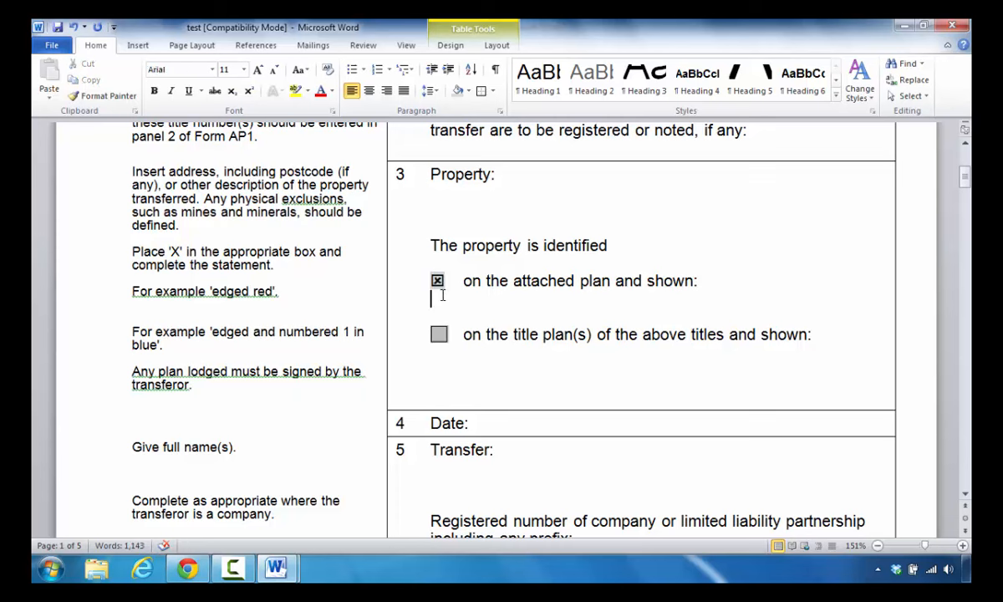